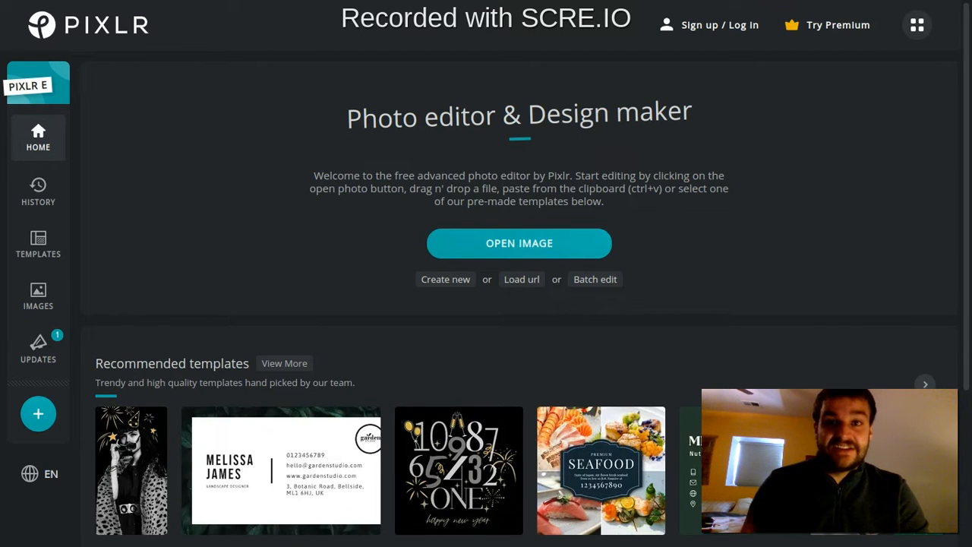
mouse_move(296, 303)
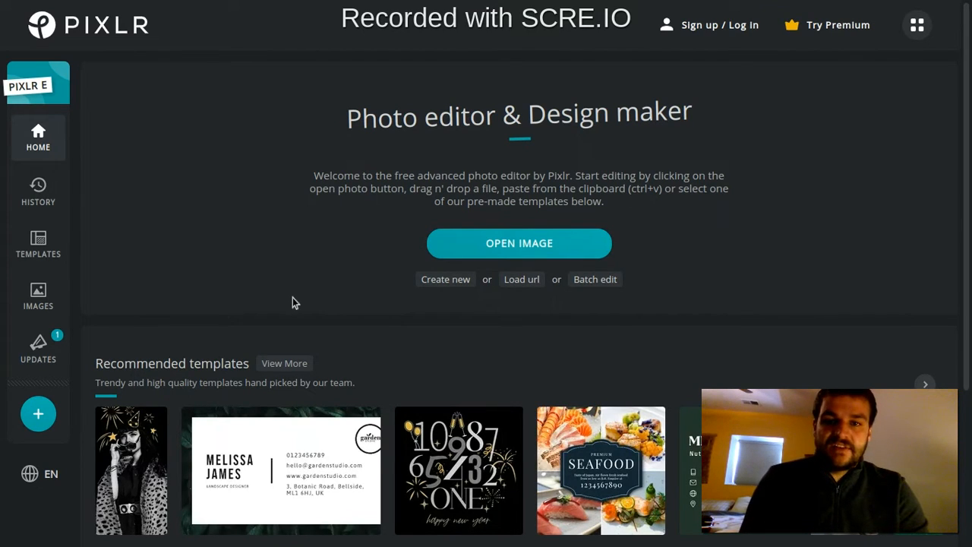
Create a new transparent canvas from the Web med 1600x900 preset
left_click(445, 278)
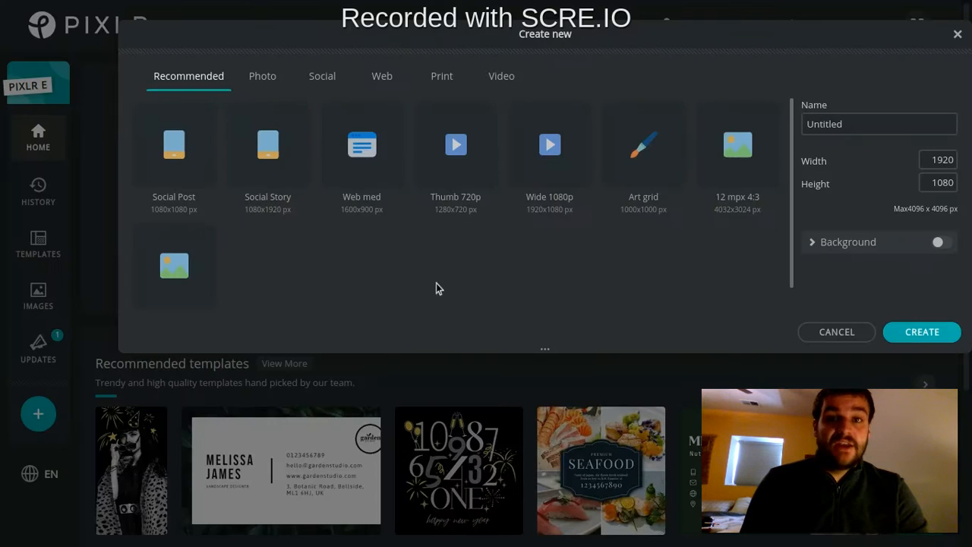
left_click(361, 144)
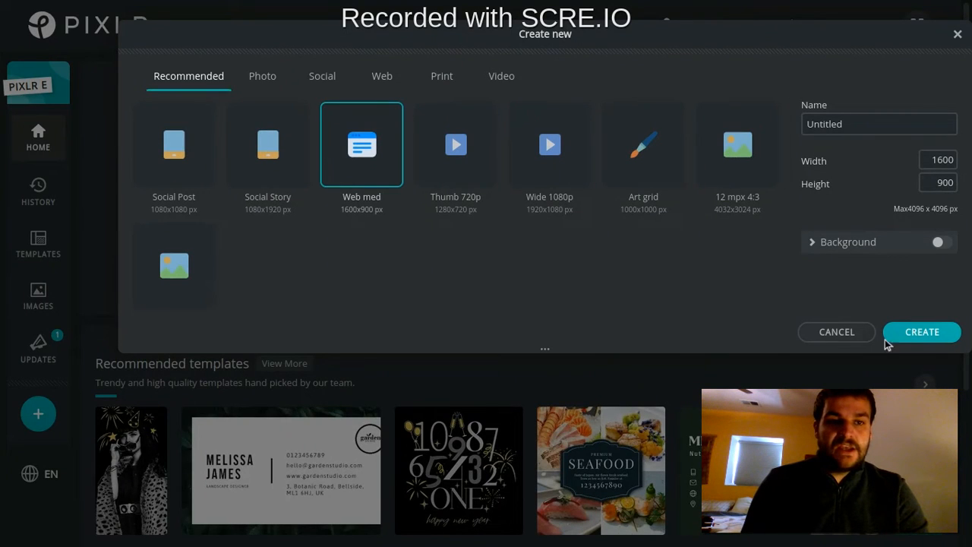
left_click(921, 332)
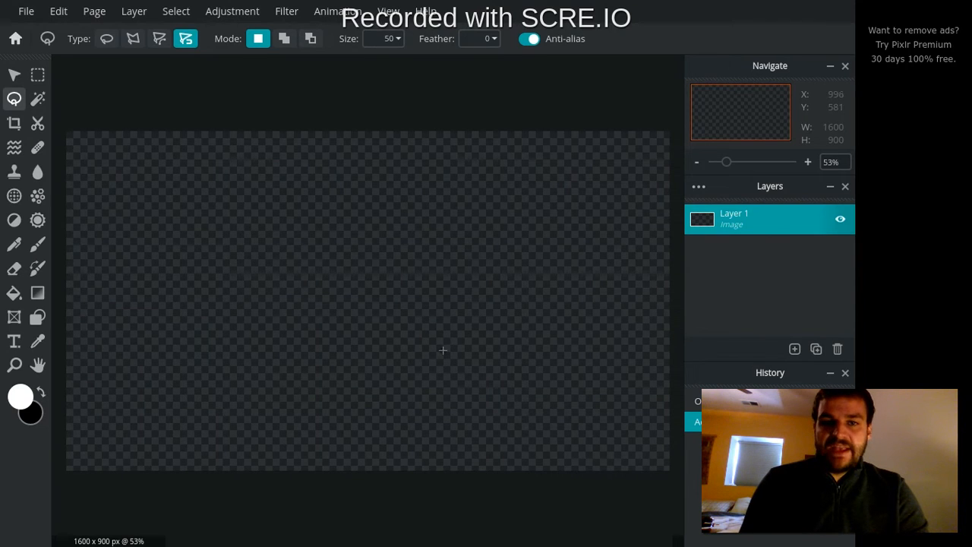
Add the red apple photo as a layer and scale it to about 895 × 895 px
left_click(795, 348)
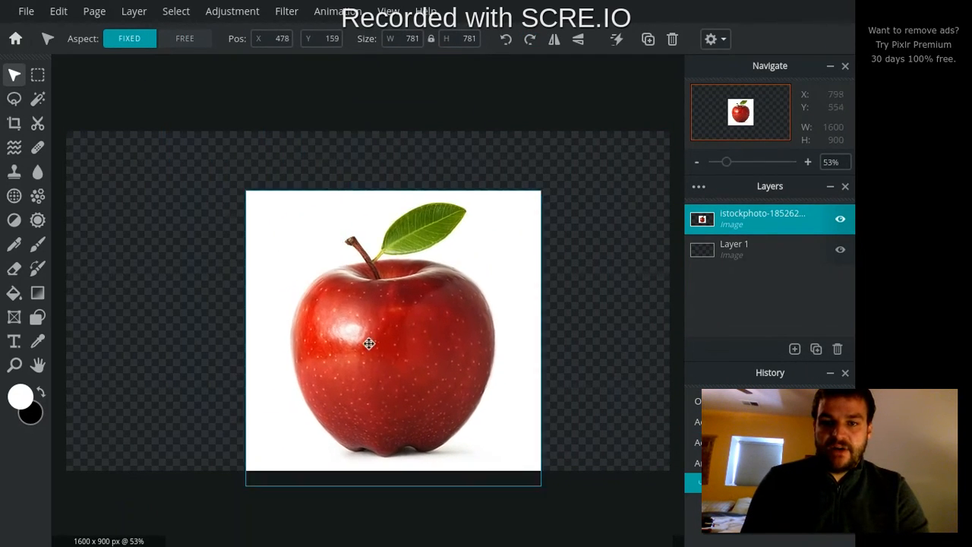
left_click_drag(368, 343, 346, 313)
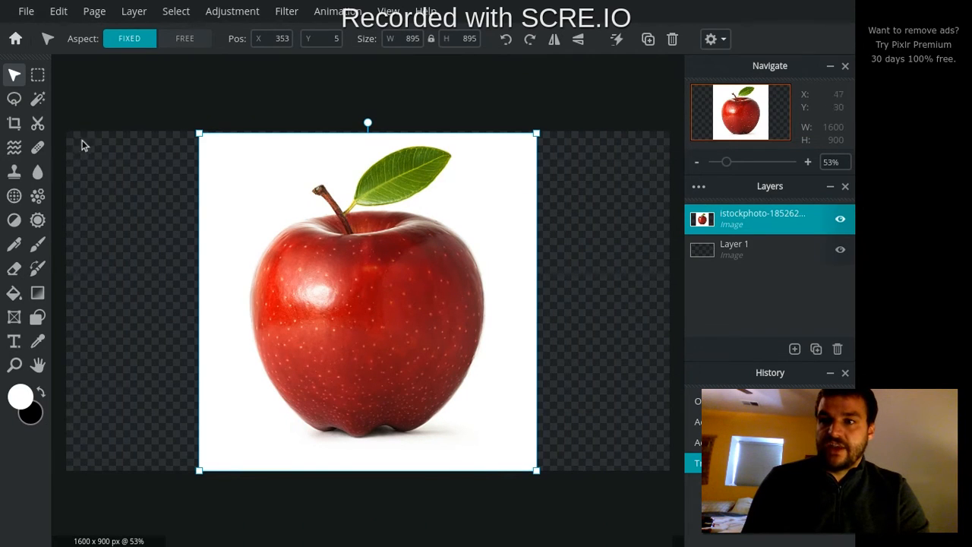
mouse_move(37, 99)
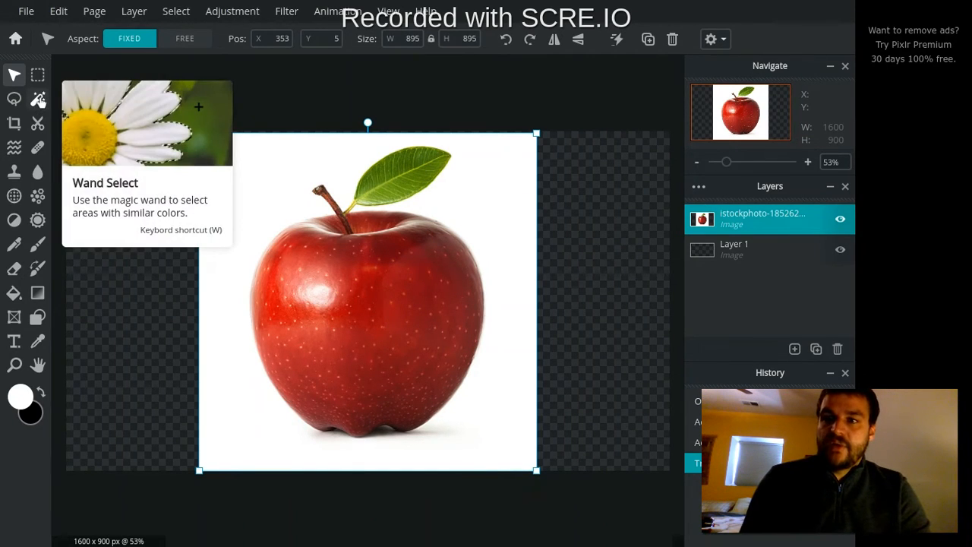
Activate the Wand Select tool on the apple photo layer
left_click(37, 99)
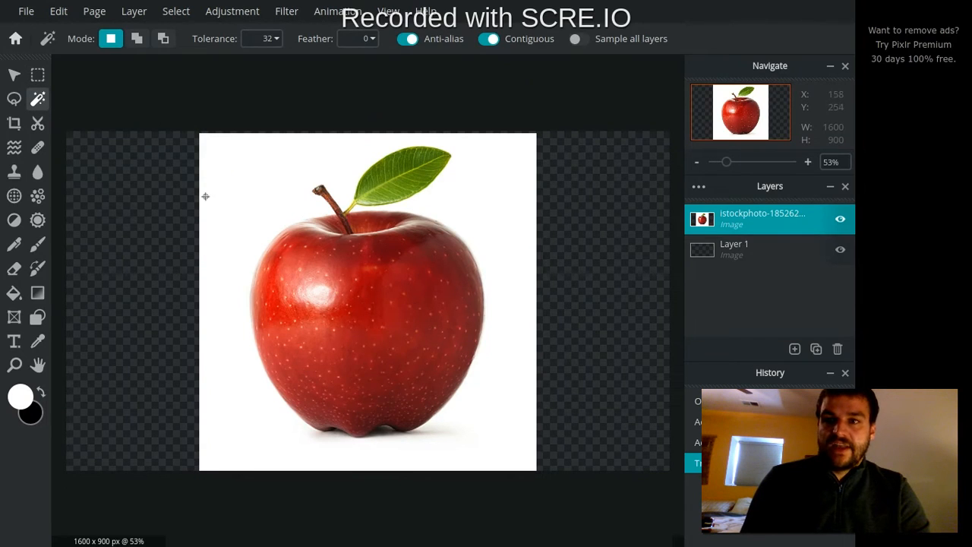
mouse_move(136, 38)
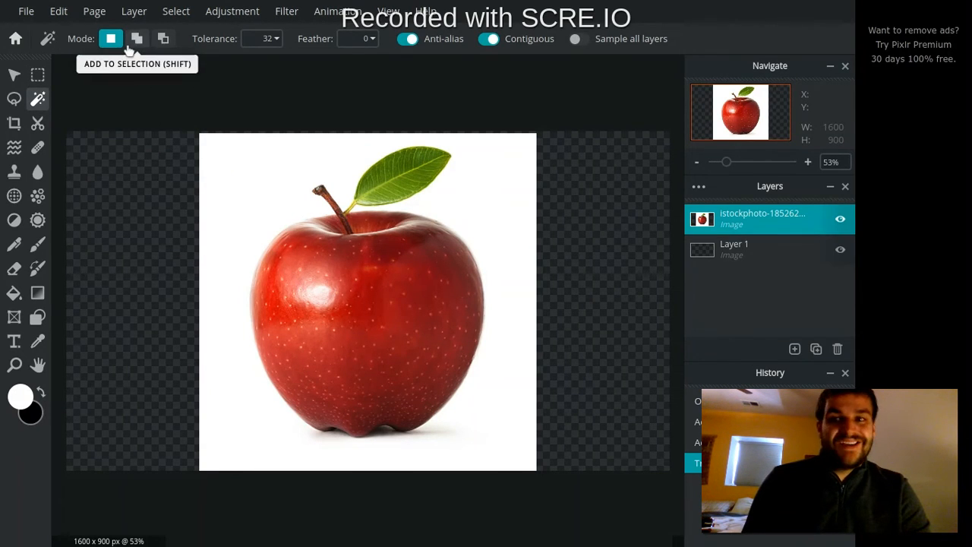
mouse_move(410, 42)
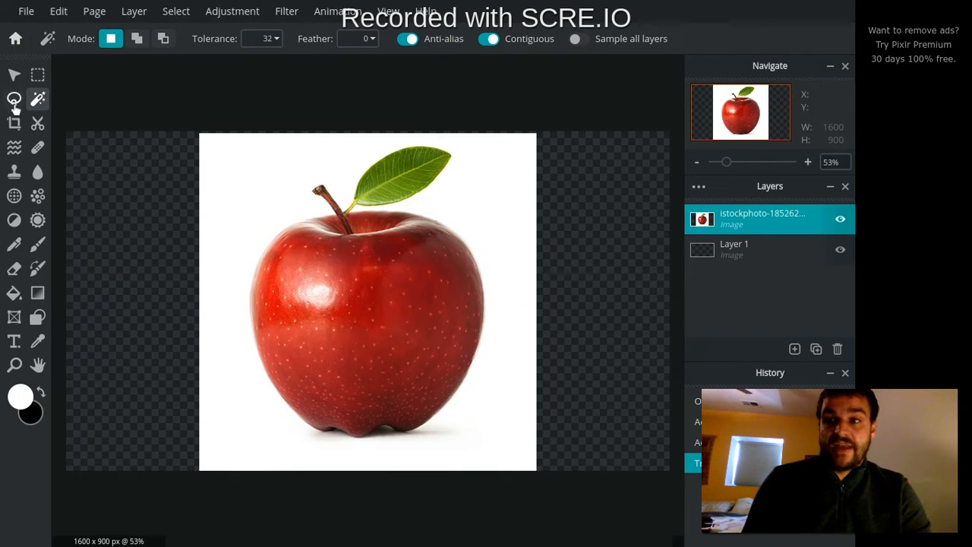
mouse_move(137, 39)
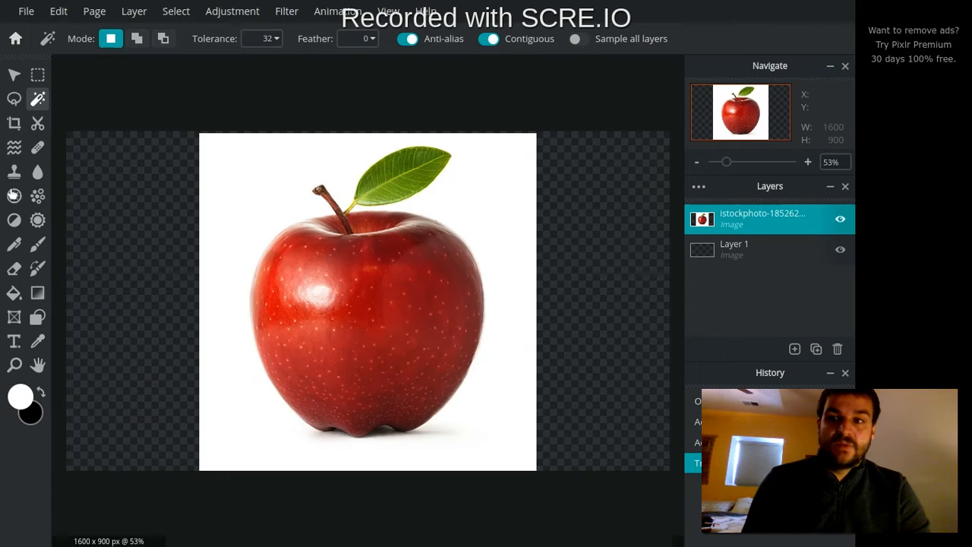
mouse_move(248, 225)
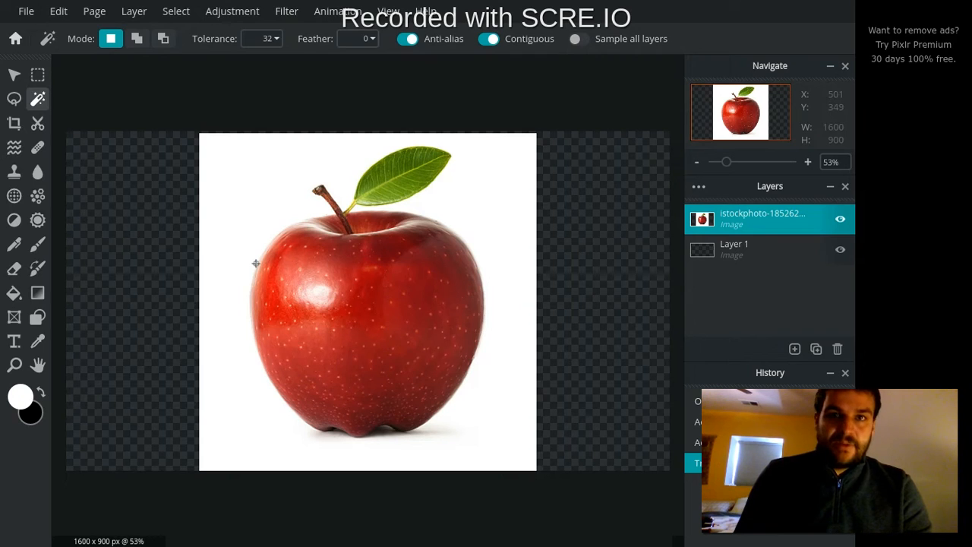
mouse_move(466, 280)
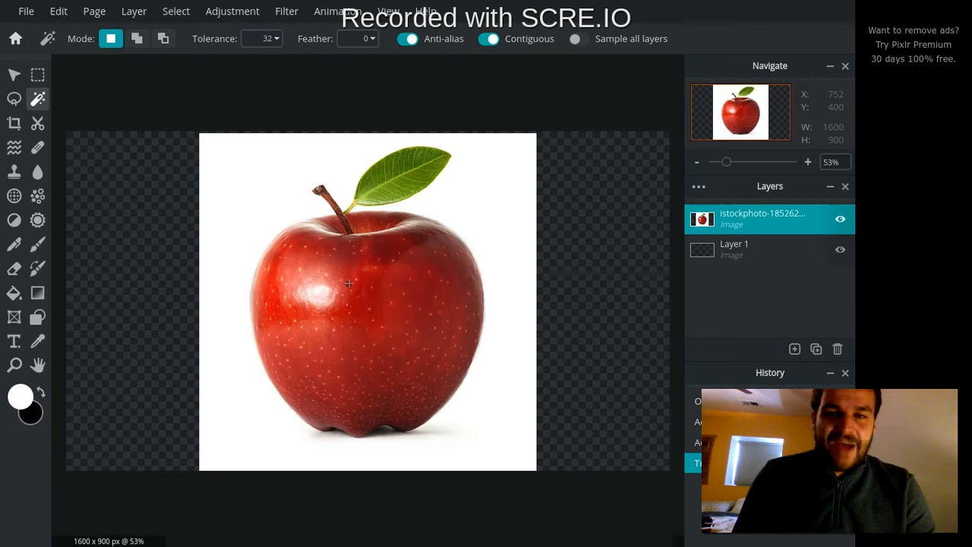
mouse_move(421, 196)
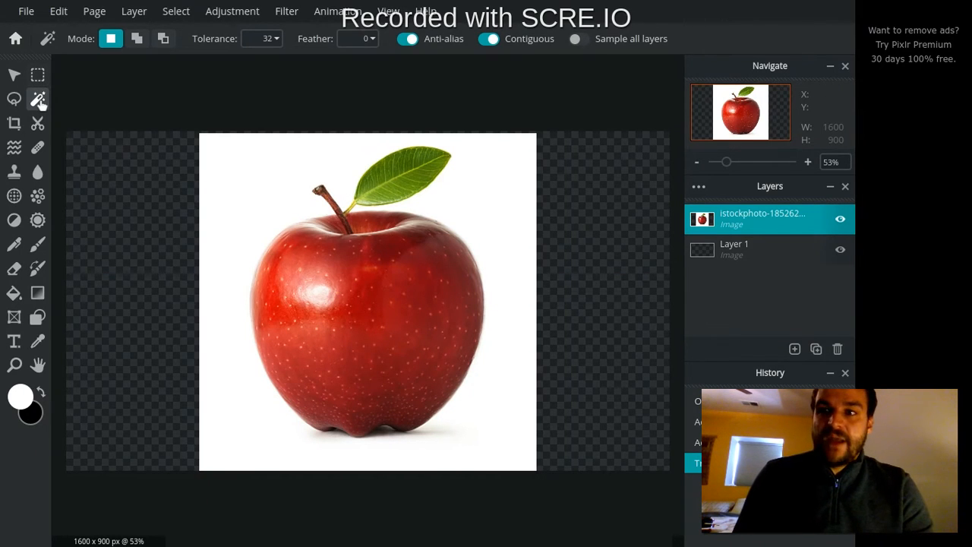
mouse_move(244, 215)
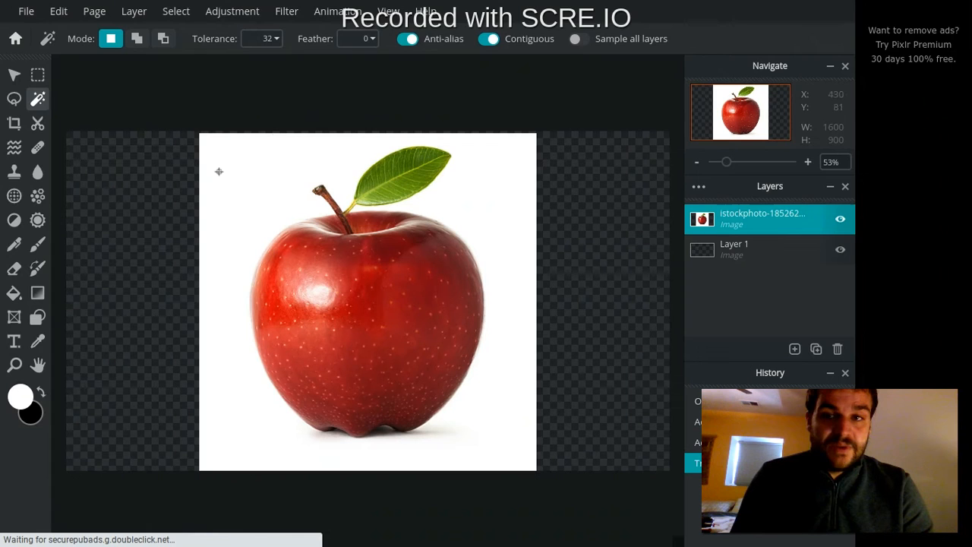
mouse_move(262, 182)
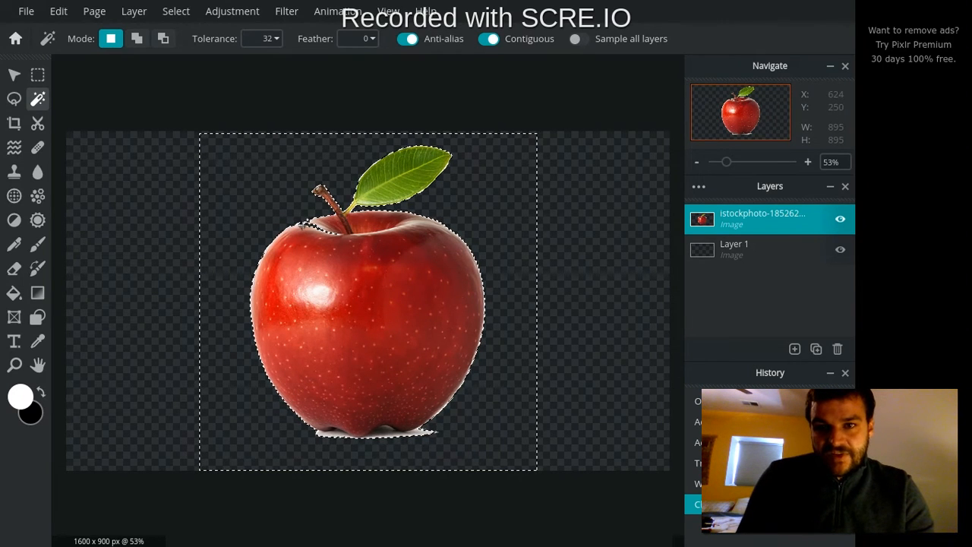
Undo the trial background removal, deselect, and reactivate the Wand Select tool
left_click(808, 161)
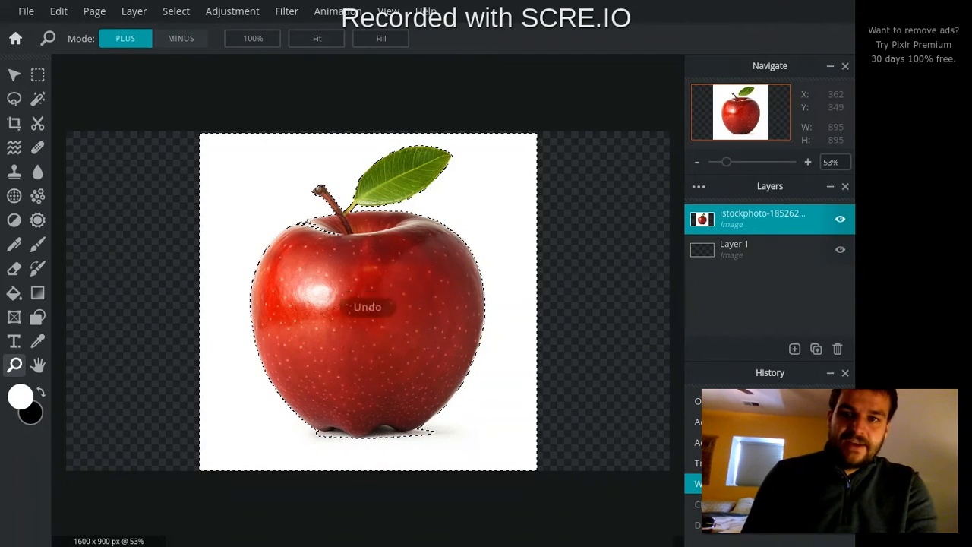
left_click(368, 307)
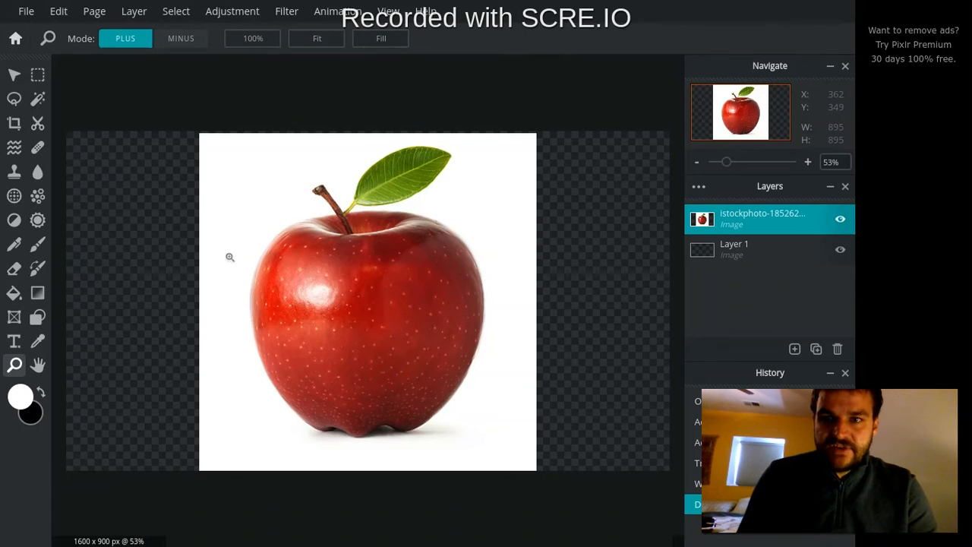
left_click(37, 99)
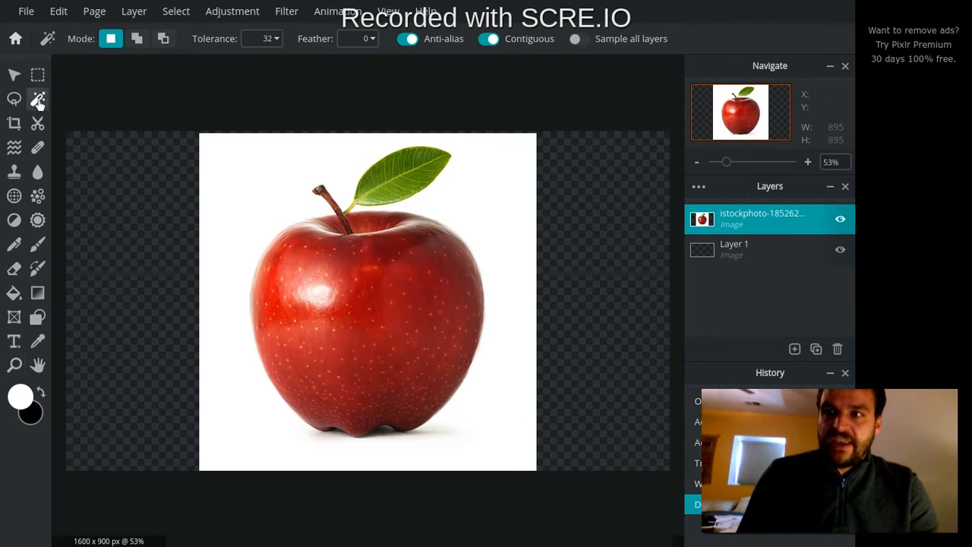
Drag the wand Tolerance slider down to 10
left_click(262, 38)
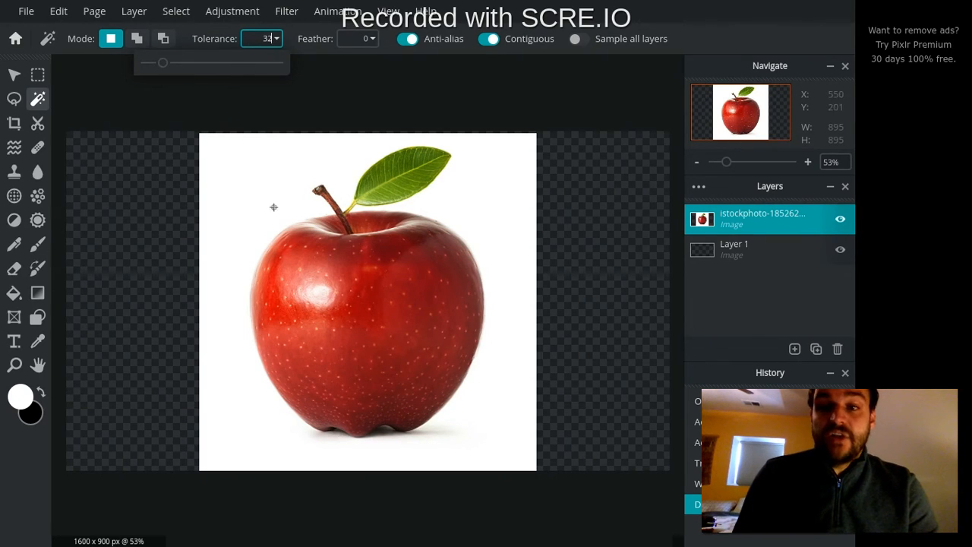
mouse_move(244, 183)
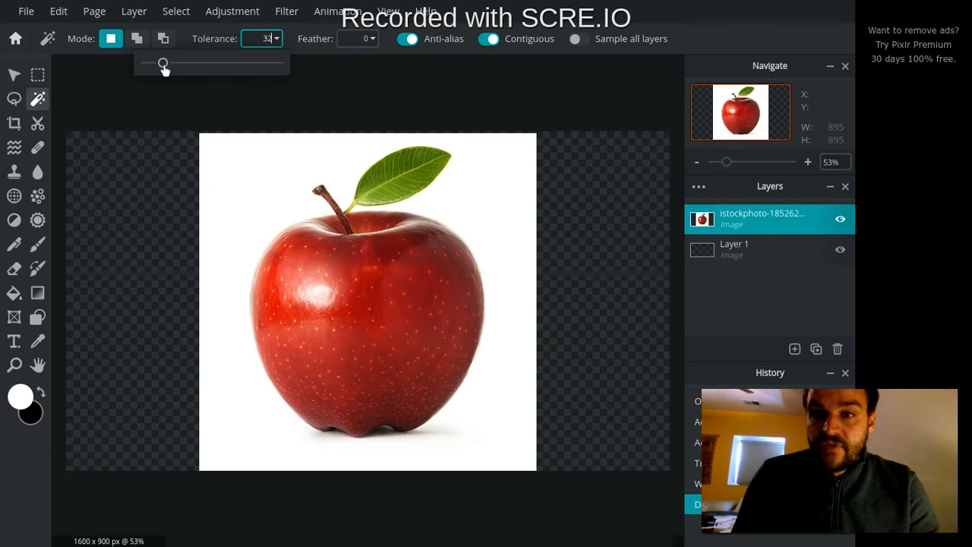
left_click_drag(163, 64, 158, 64)
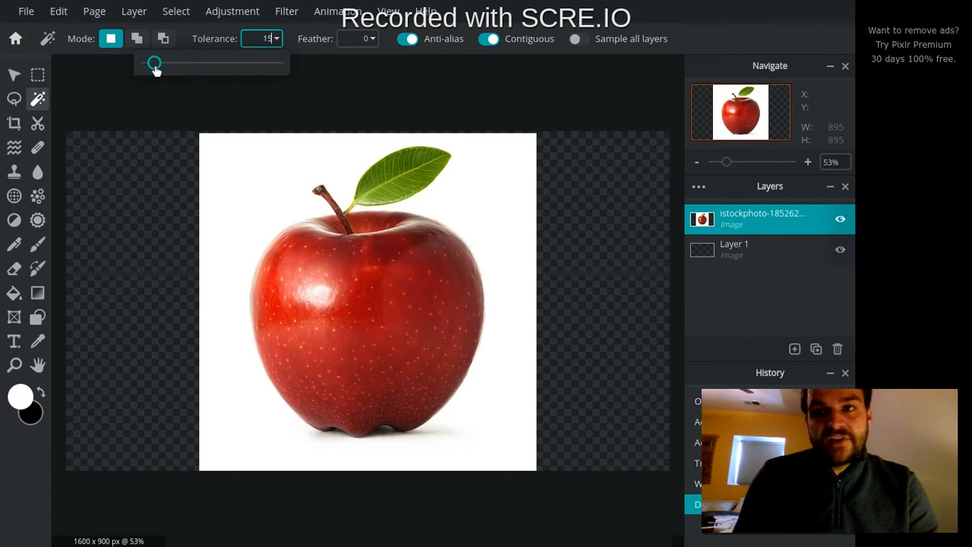
left_click_drag(154, 64, 152, 64)
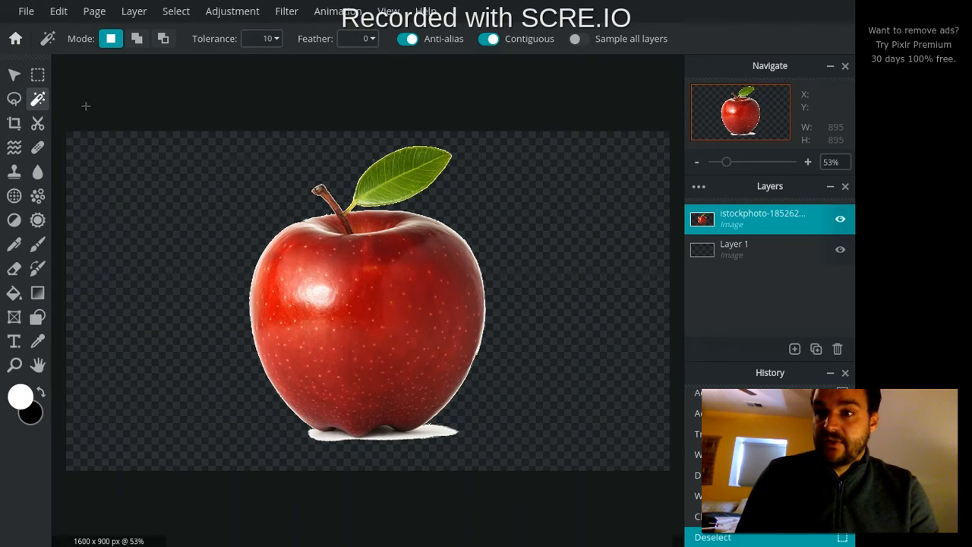
mouse_move(14, 99)
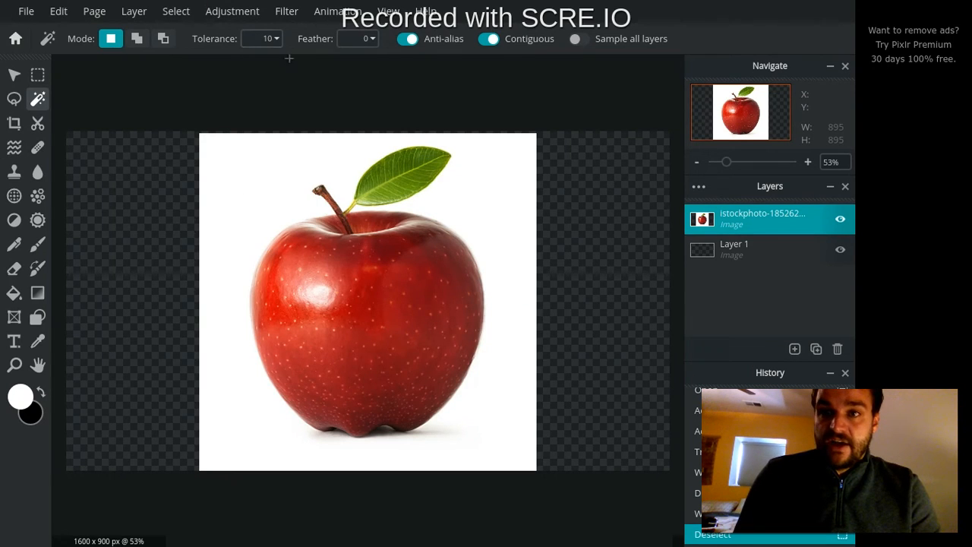
Set wand tolerance to 32, select the white background, then deselect it
left_click(275, 38)
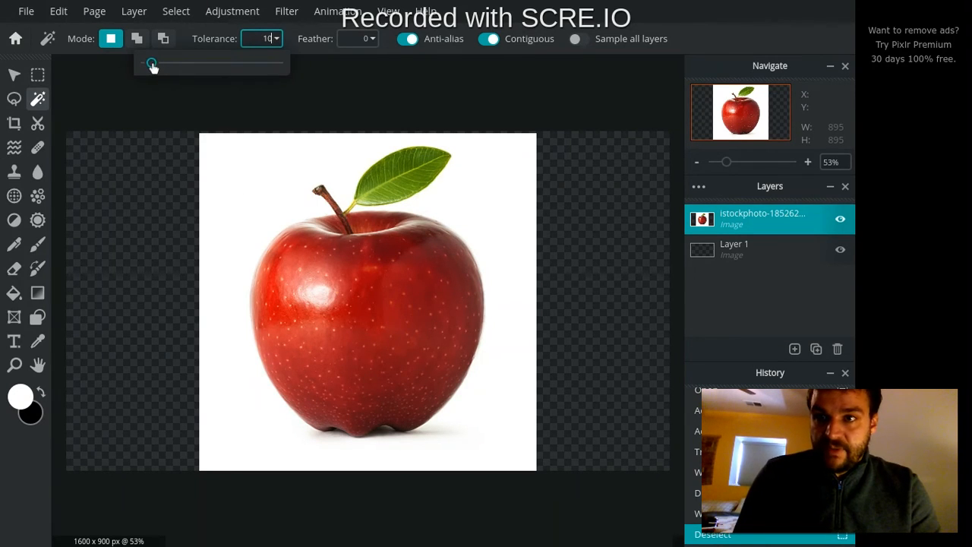
left_click_drag(152, 64, 164, 64)
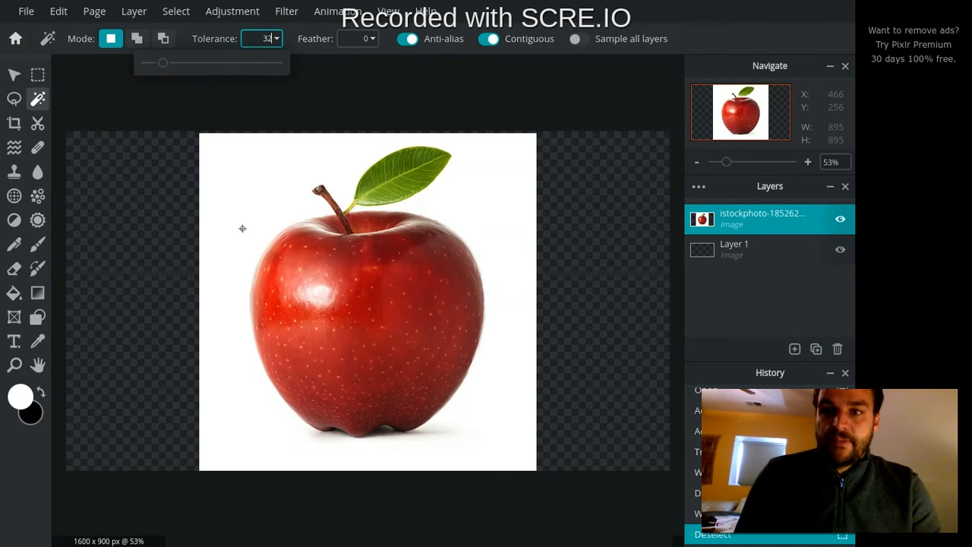
left_click(242, 229)
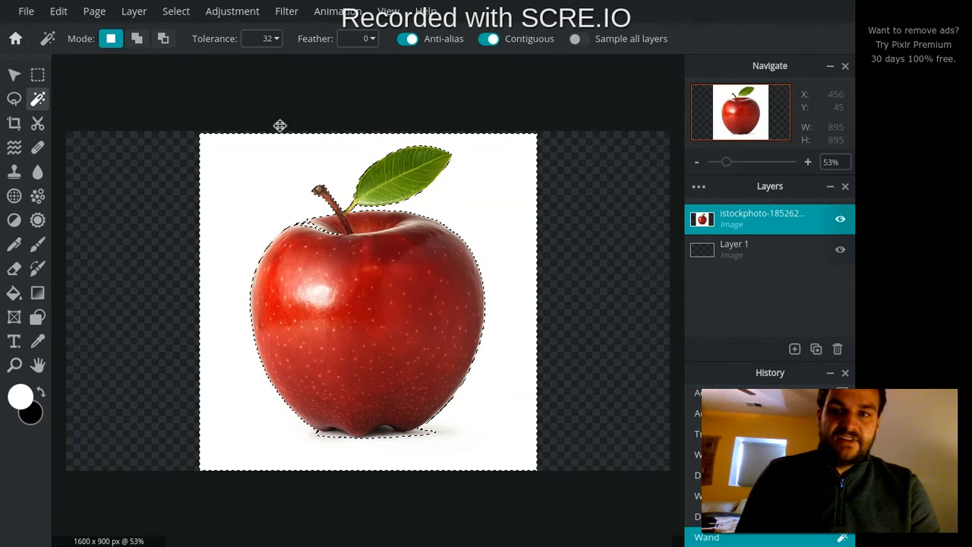
left_click(313, 226)
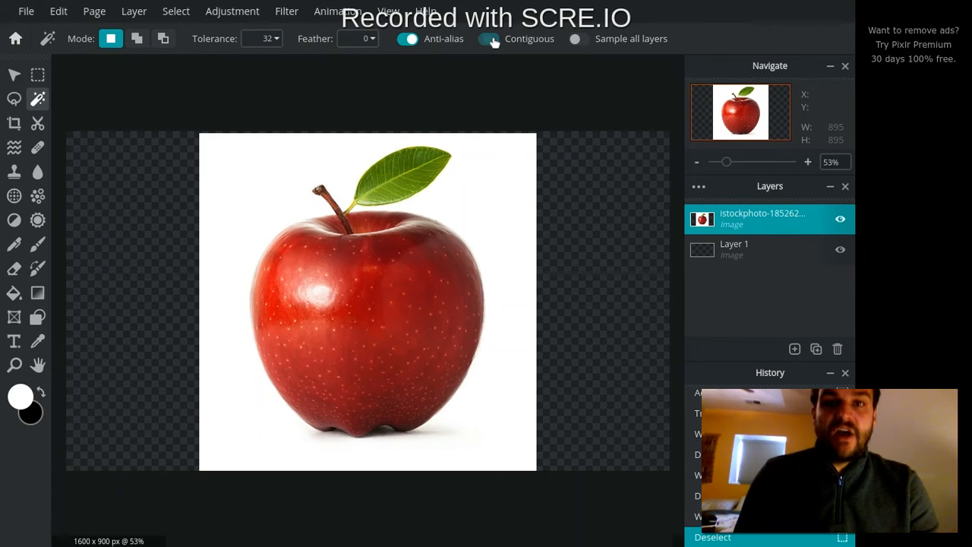
Turn off Contiguous, test-delete the white areas, then reopen the Tolerance setting
left_click(486, 39)
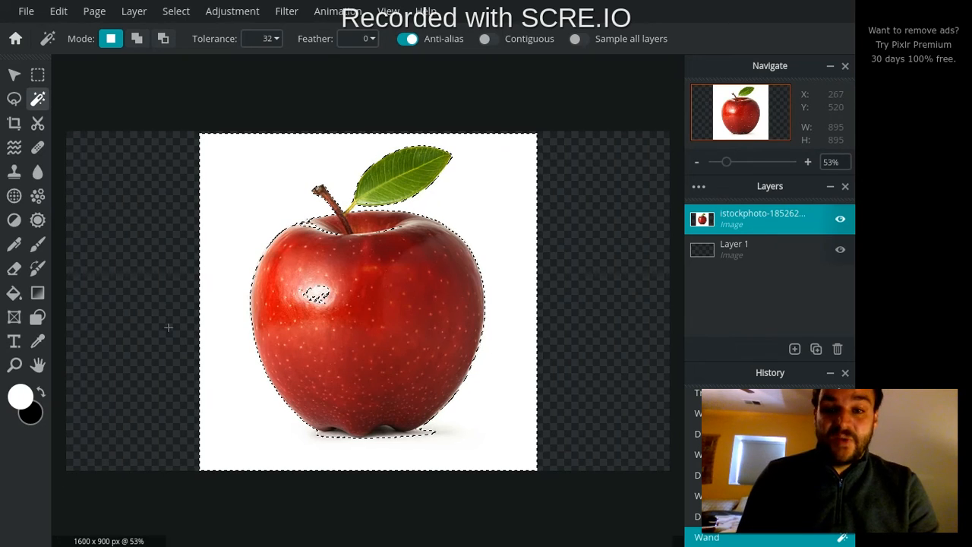
key("Delete")
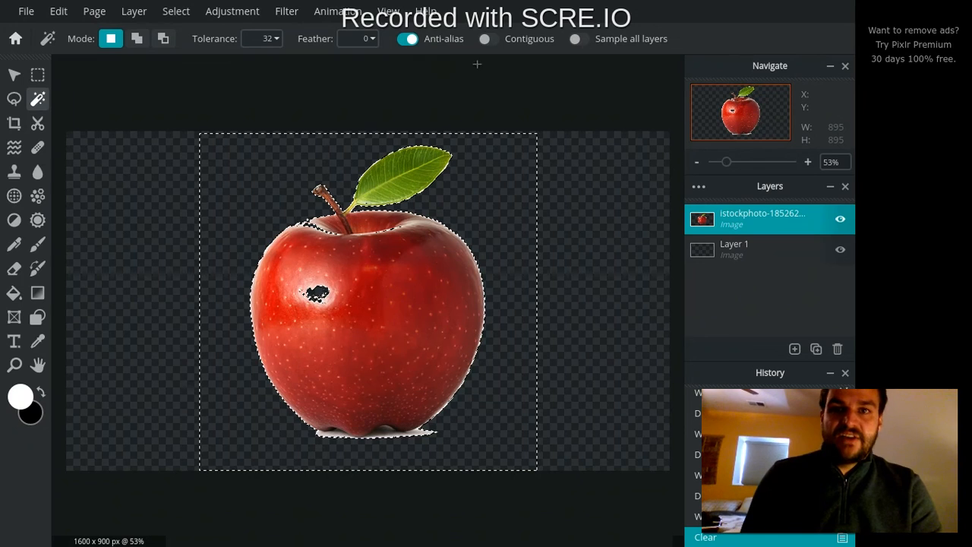
mouse_move(314, 262)
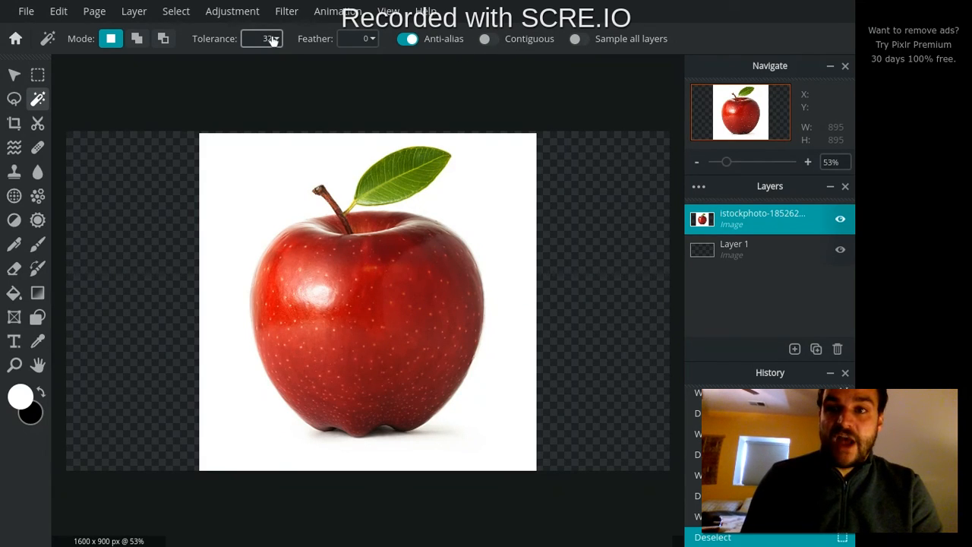
left_click(262, 39)
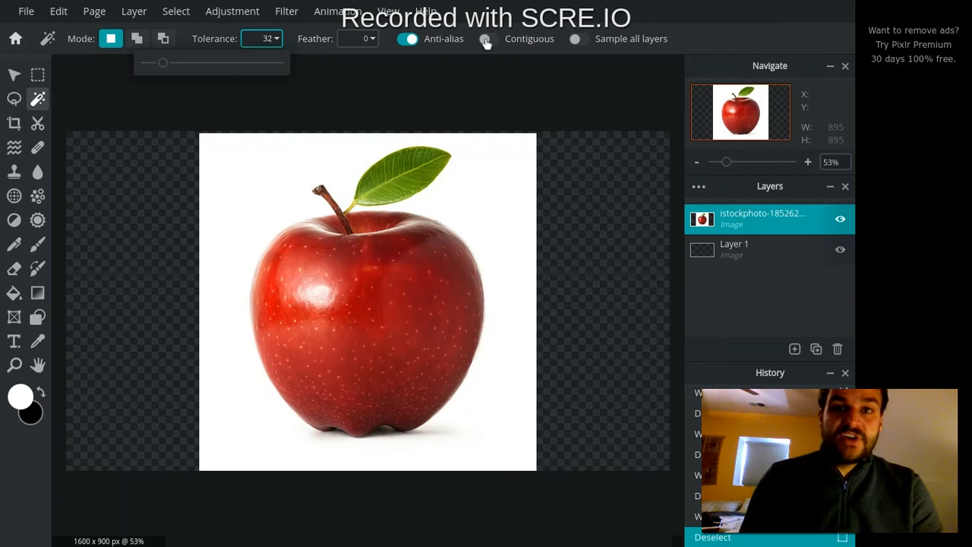